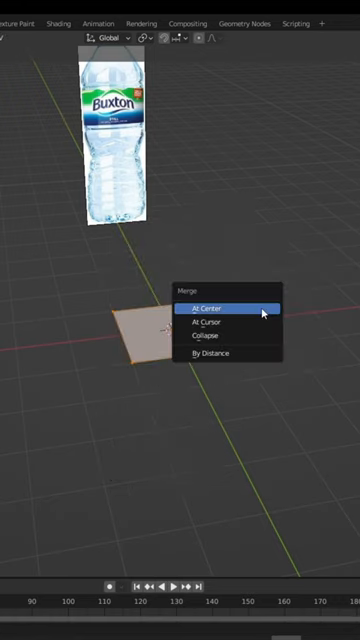
# Merge all of the plane's vertices at their centre point.
pyautogui.click(205, 307)
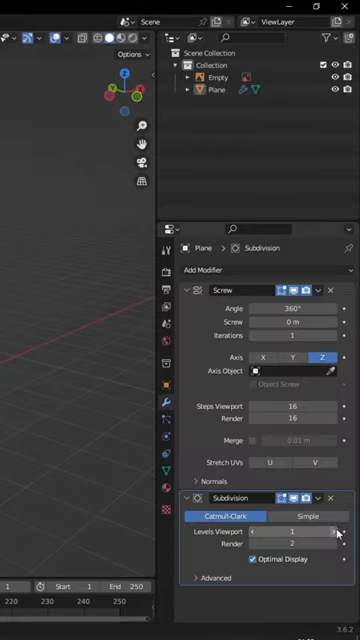
# Add a 360° Z-axis Screw modifier and a Catmull-Clark Subdivision modifier to the plane.
pyautogui.click(320, 290)
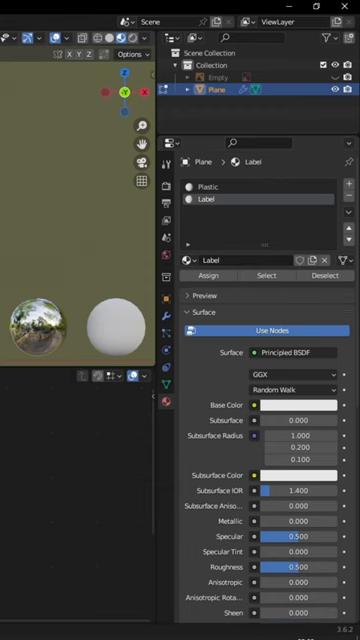
# Add Plastic and Label materials, UV-map Bottle.jpg, and mix Principled, Transparent and Glossy shaders.
pyautogui.click(77, 22)
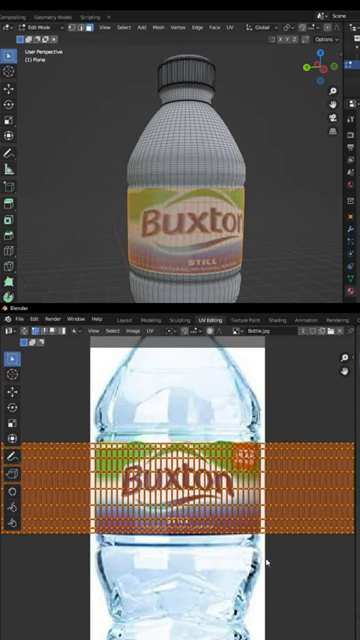
pyautogui.click(215, 320)
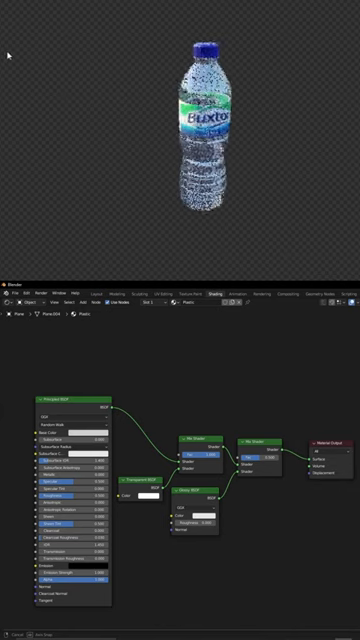